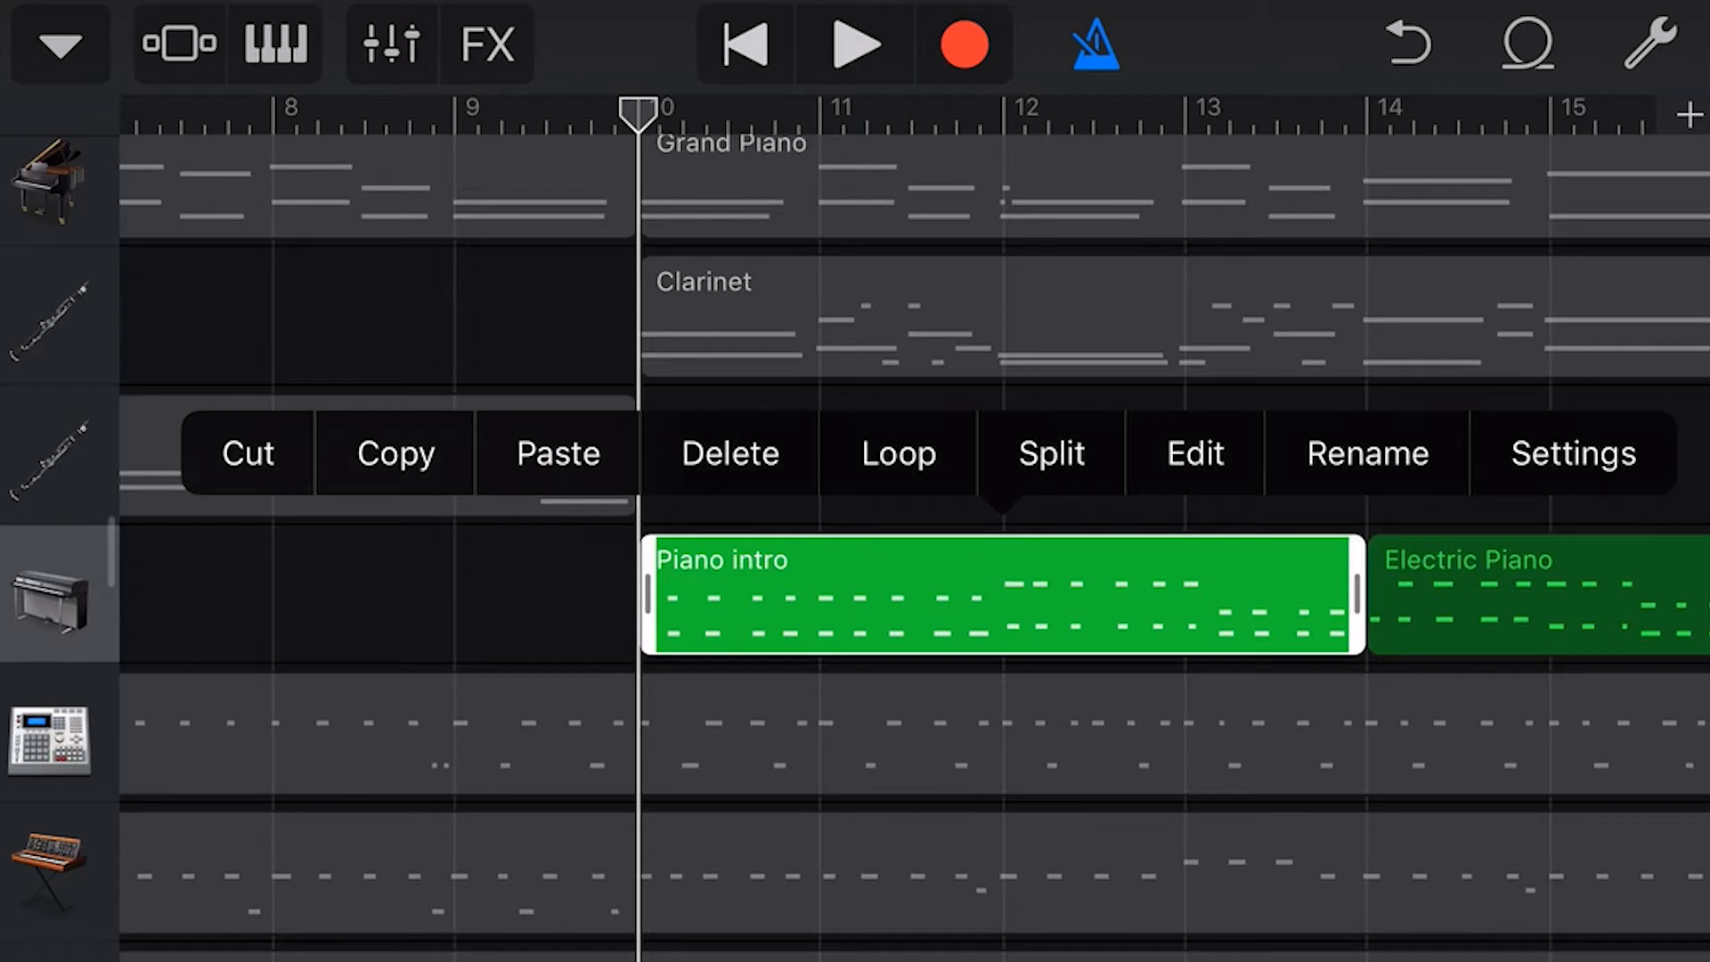
View the Piano verse 2 region's settings (velocity +16, looping on) and close them
left_click(1569, 453)
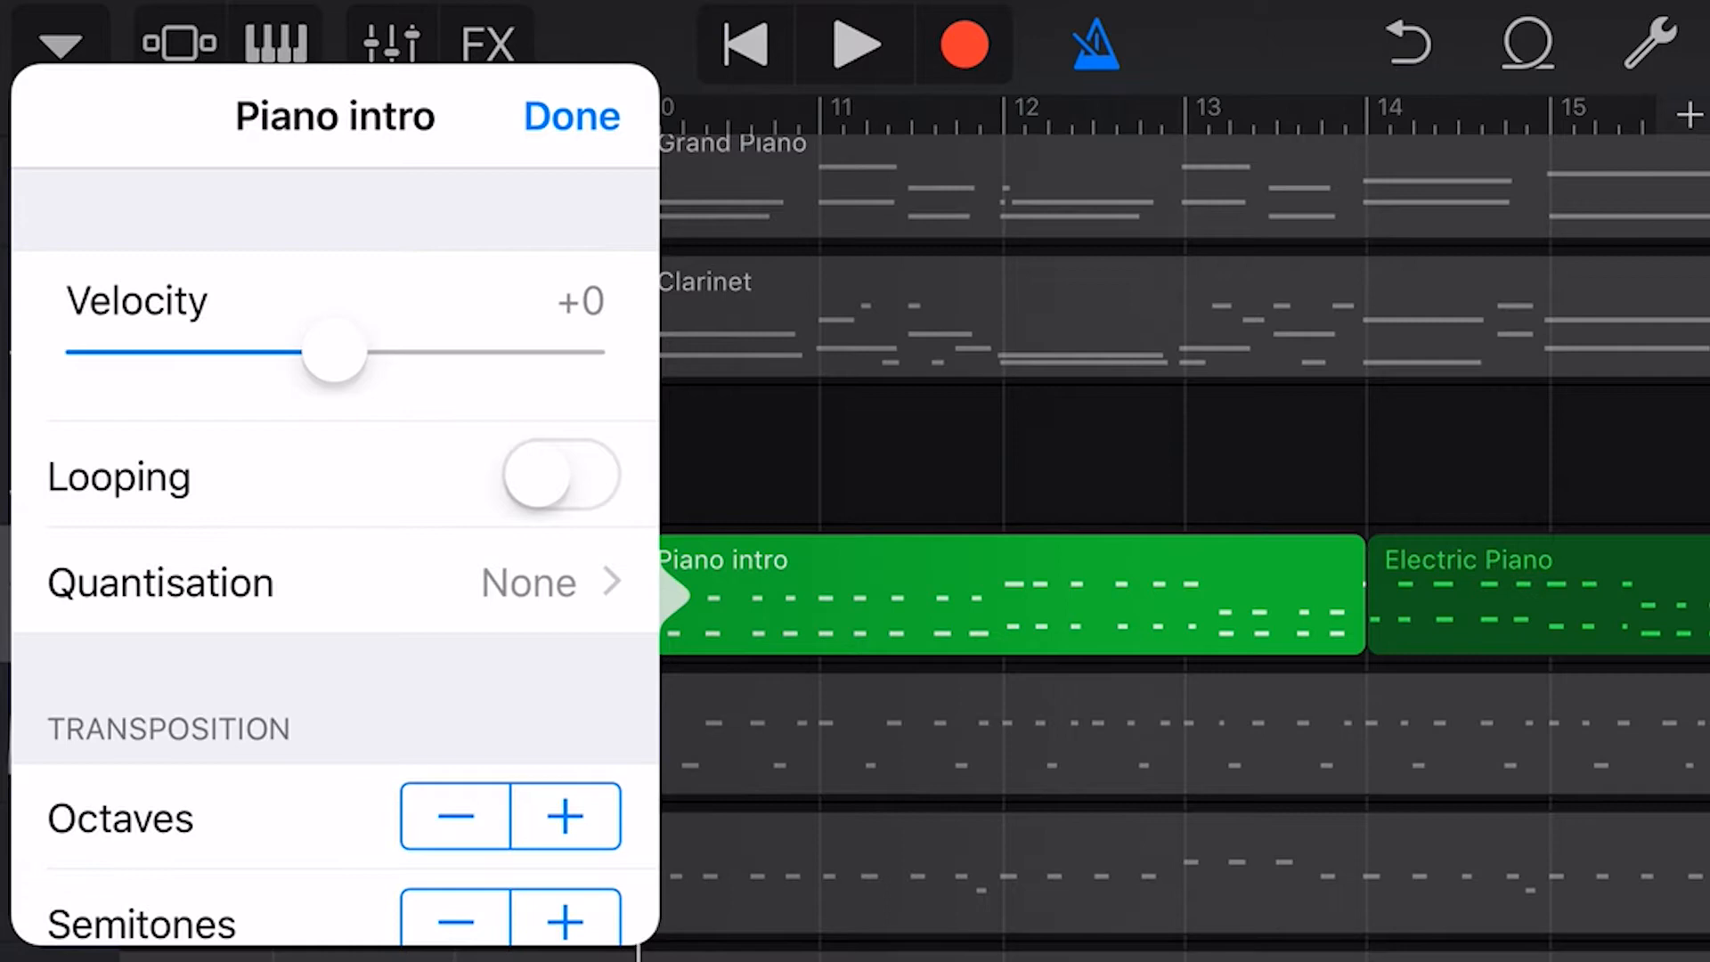
left_click_drag(333, 353, 458, 353)
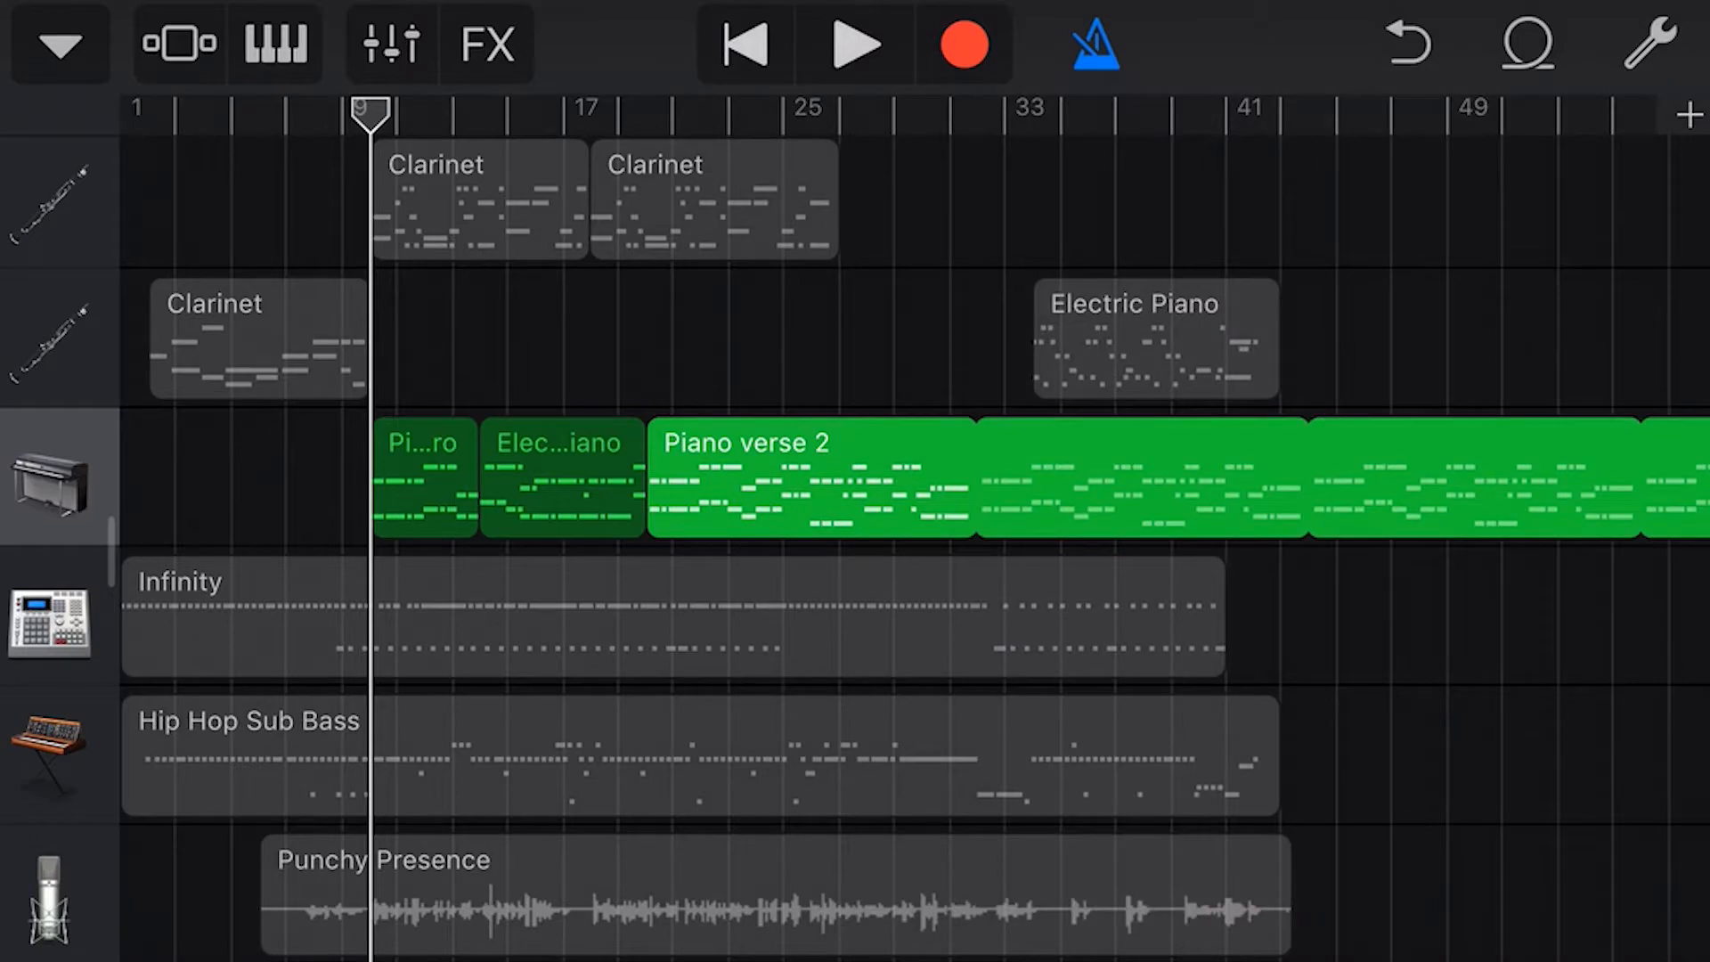
scroll("down", 3)
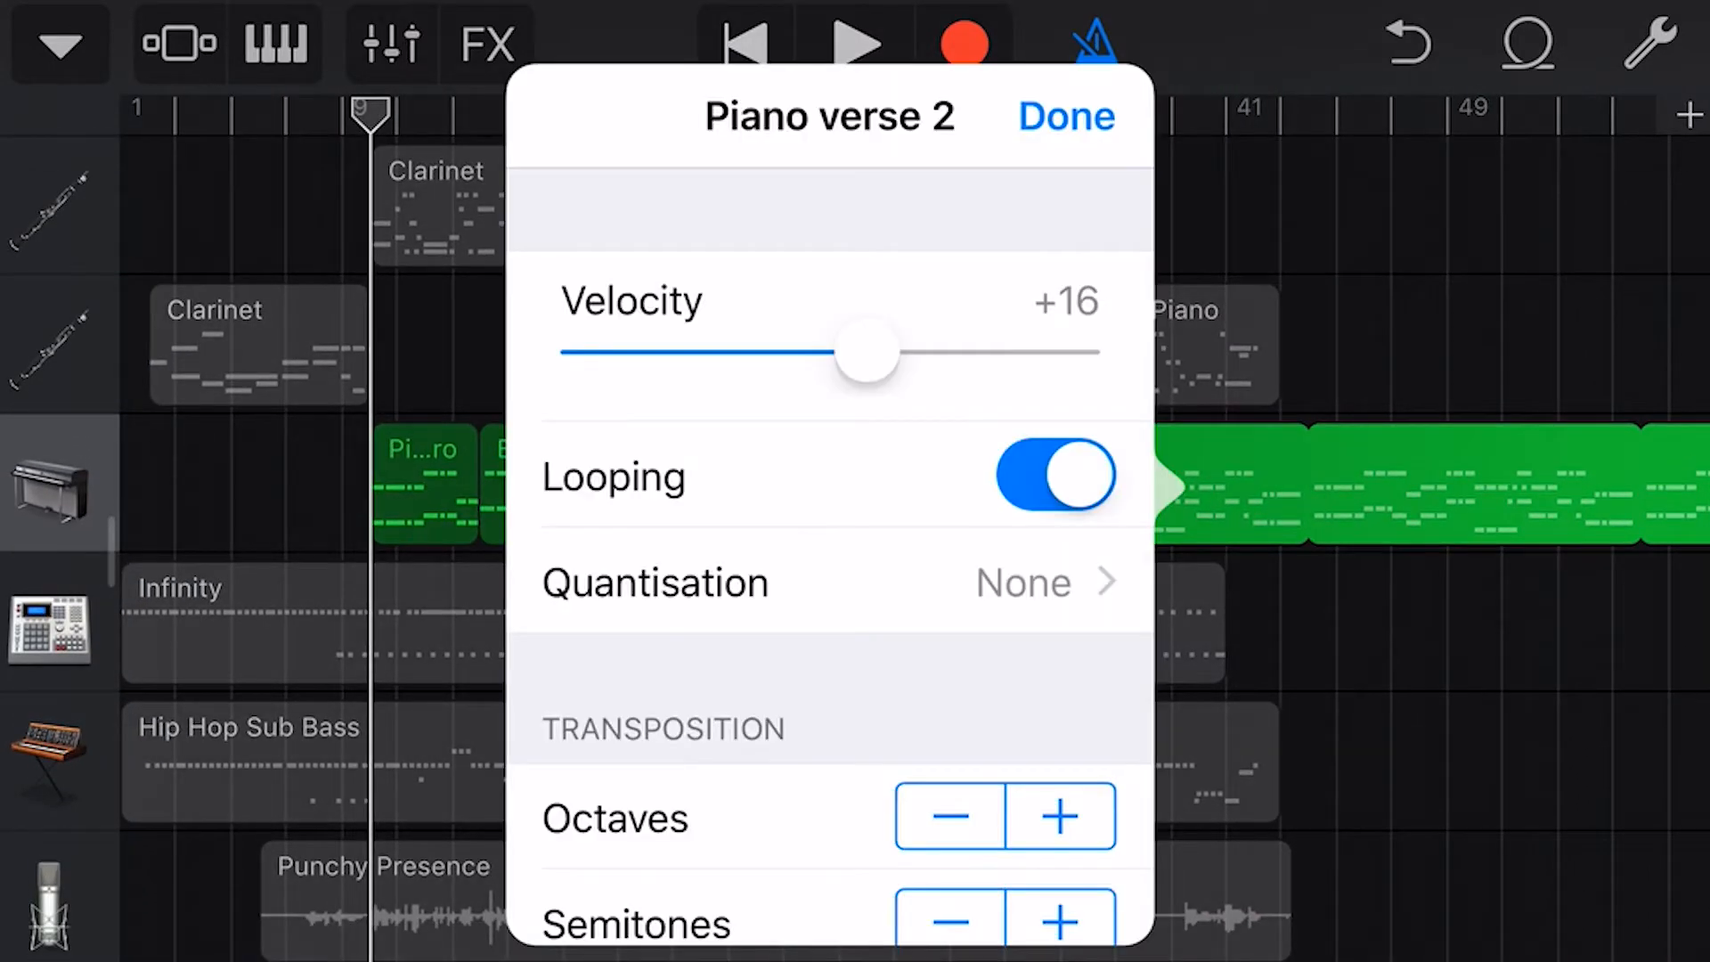
left_click(1065, 116)
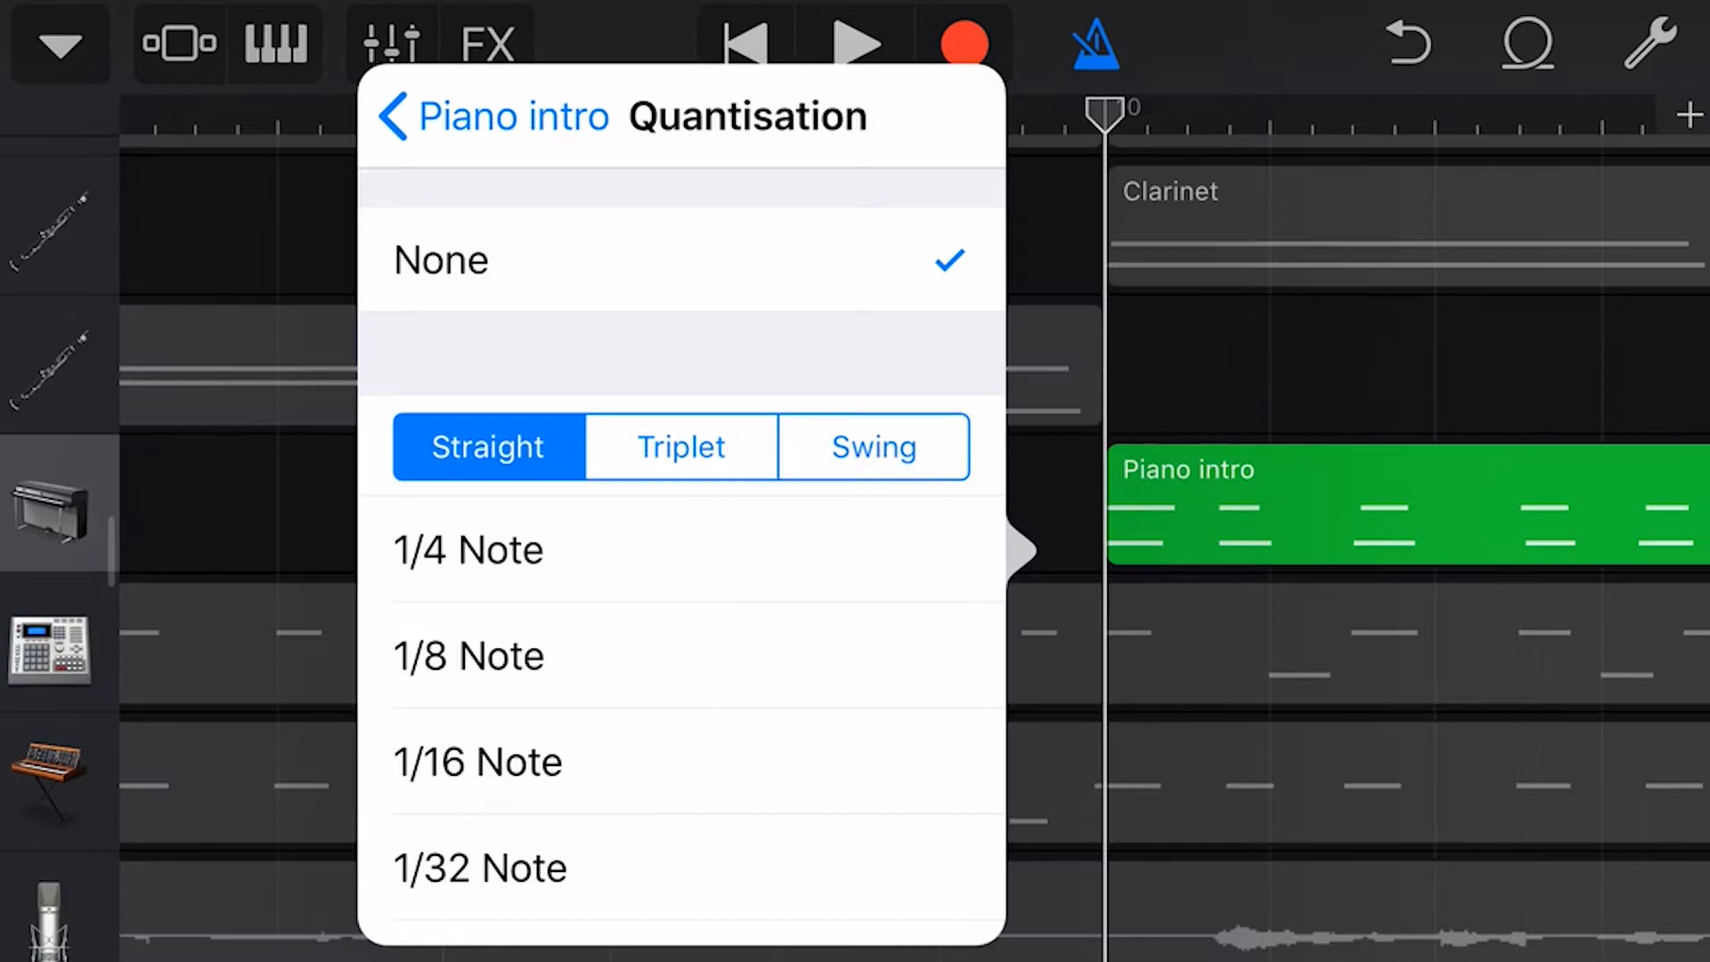
Quantise the Piano intro notes to 1/4 Note and close the list
left_click(476, 760)
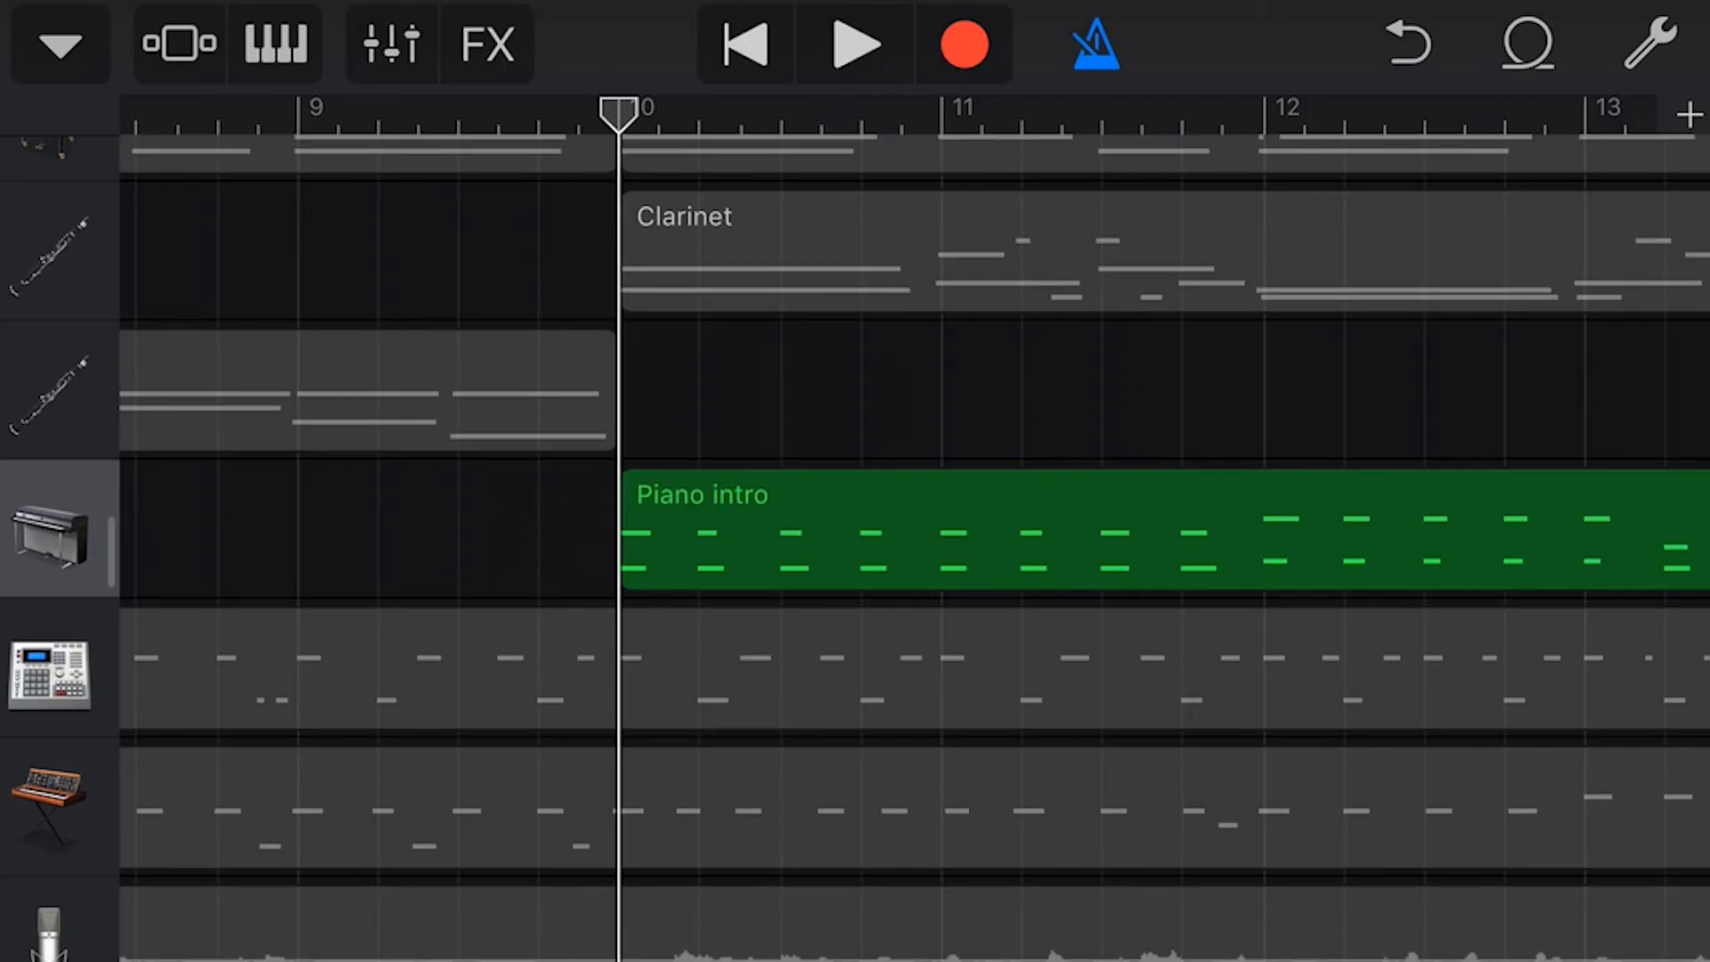
Reopen Piano intro settings to the Transposition, Speed (1x) and Reverse (off) options
left_click(857, 44)
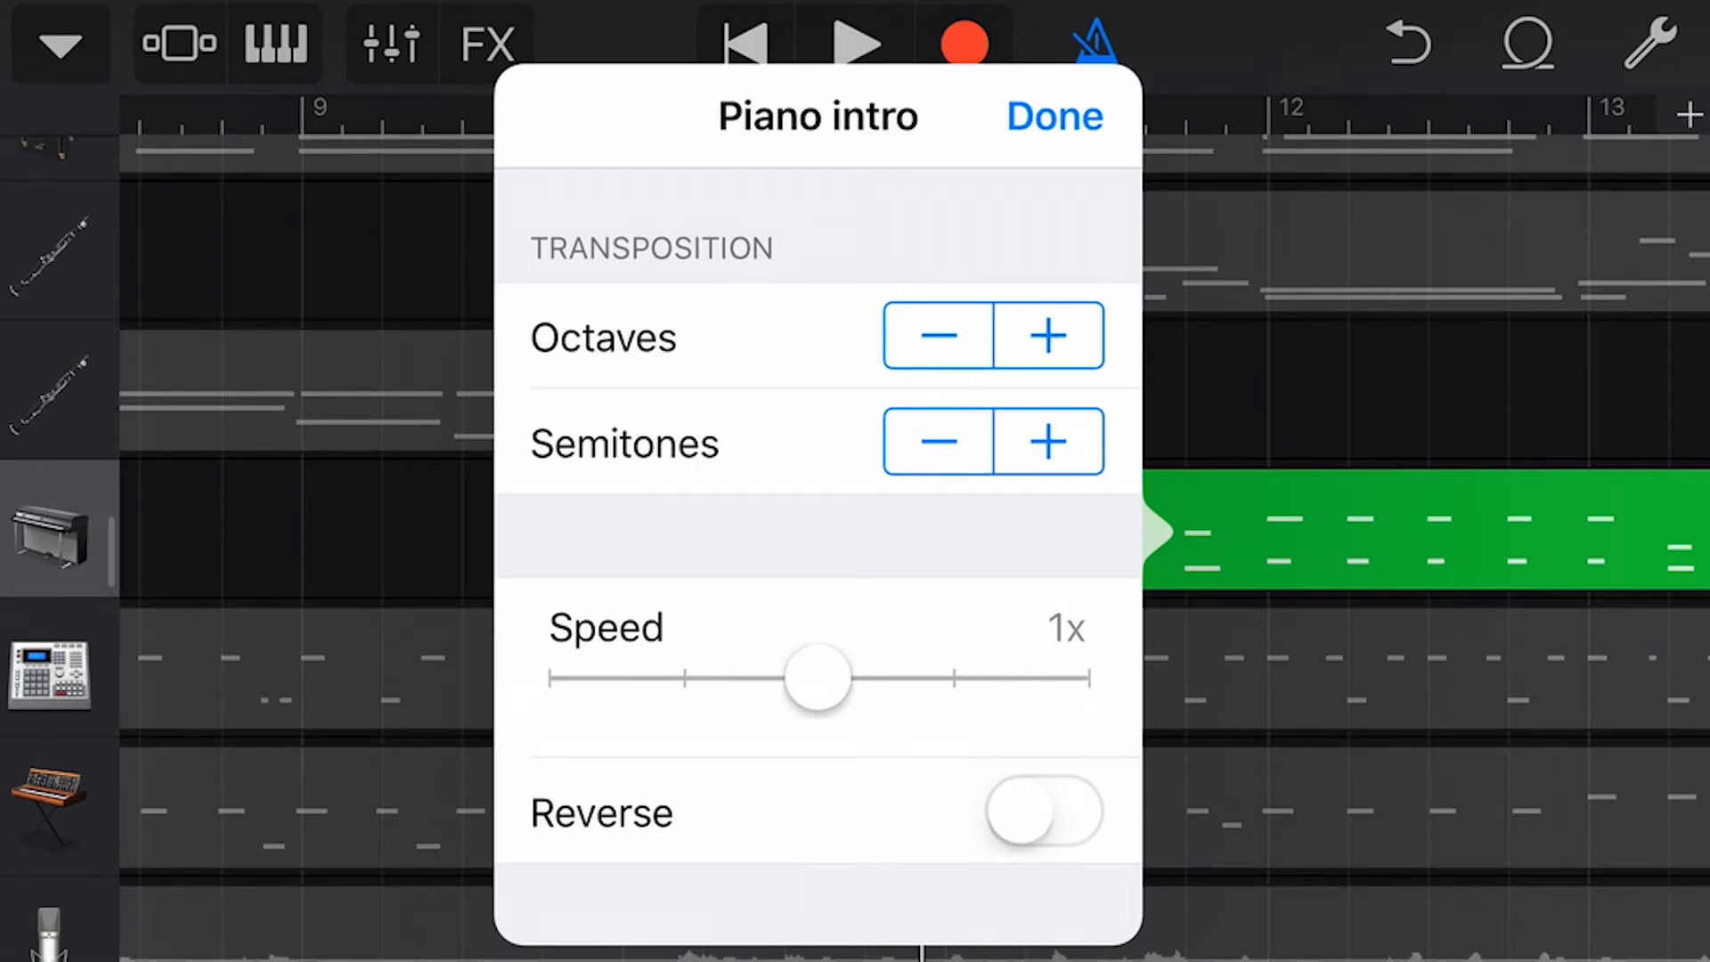
Transpose the Piano intro region down one octave and three semitones
left_click(1051, 116)
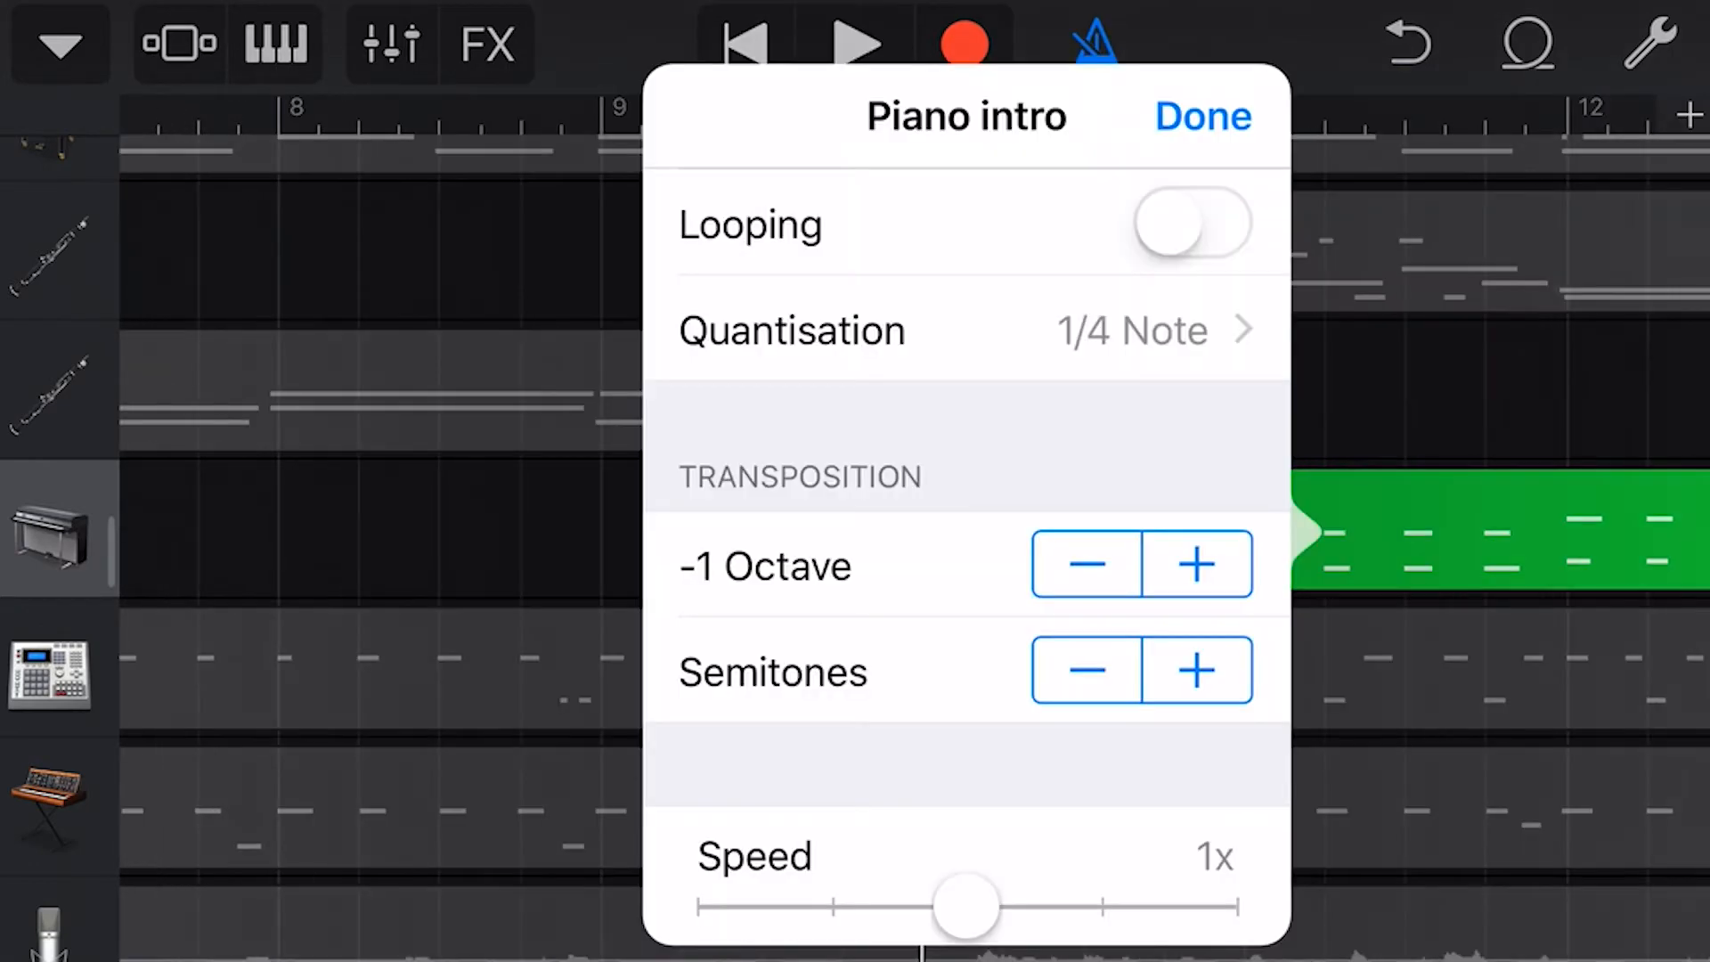
left_click(1083, 670)
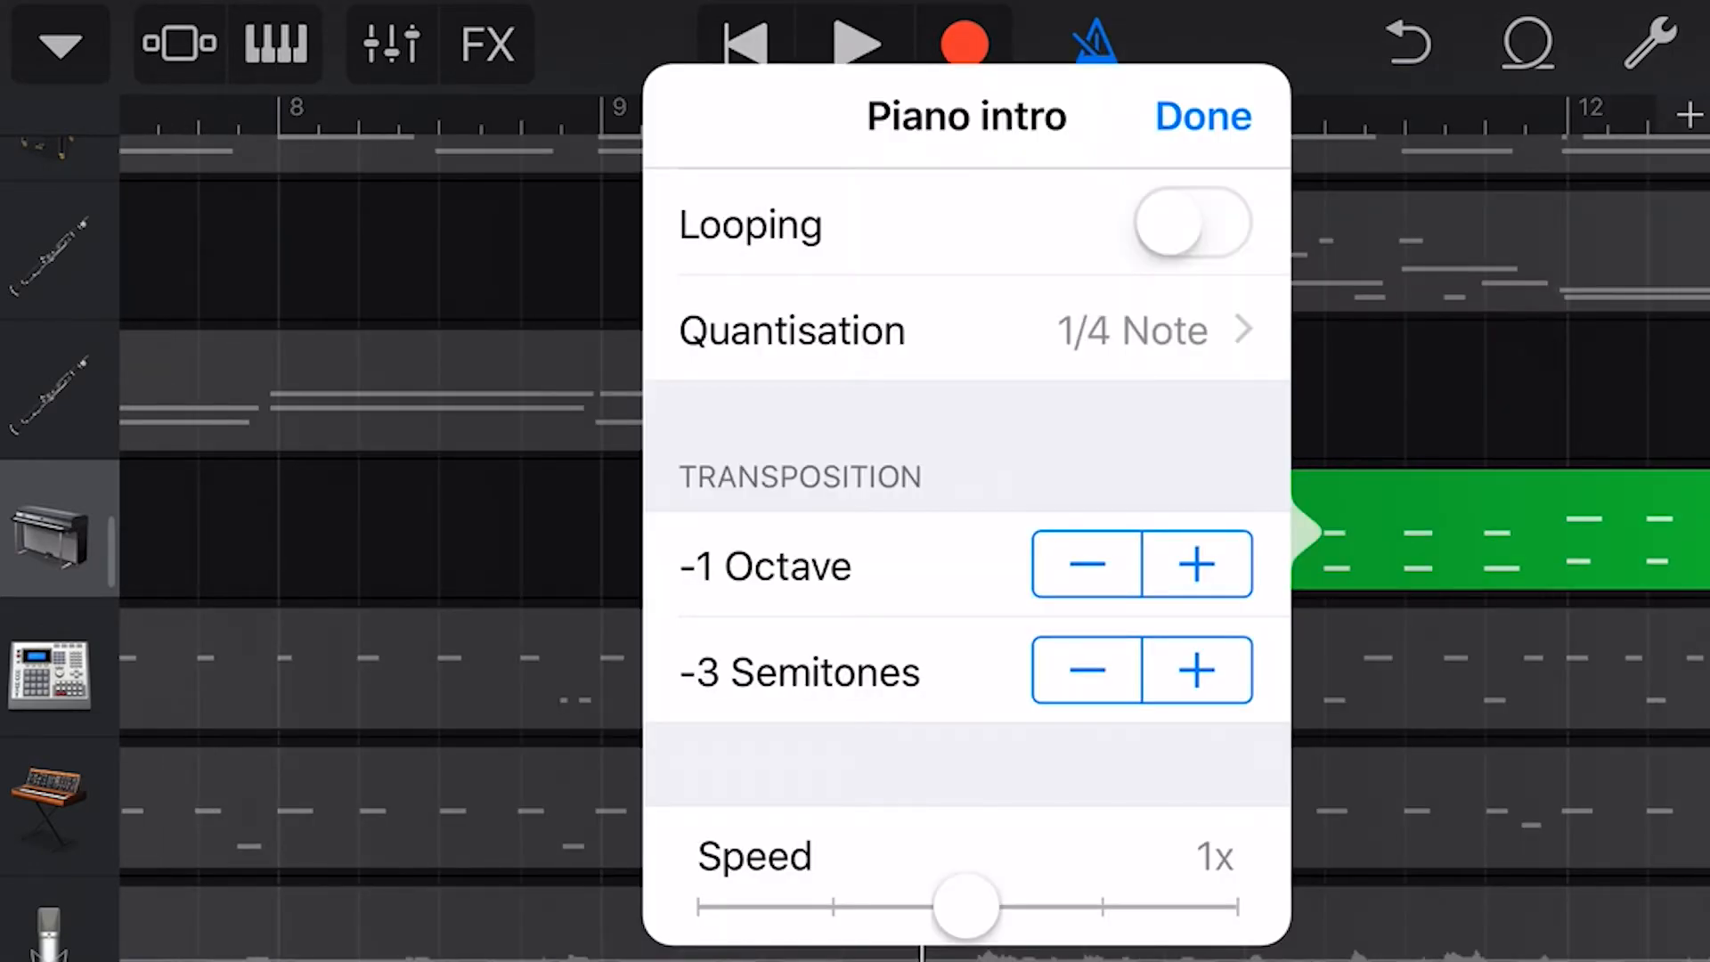
left_click(1200, 116)
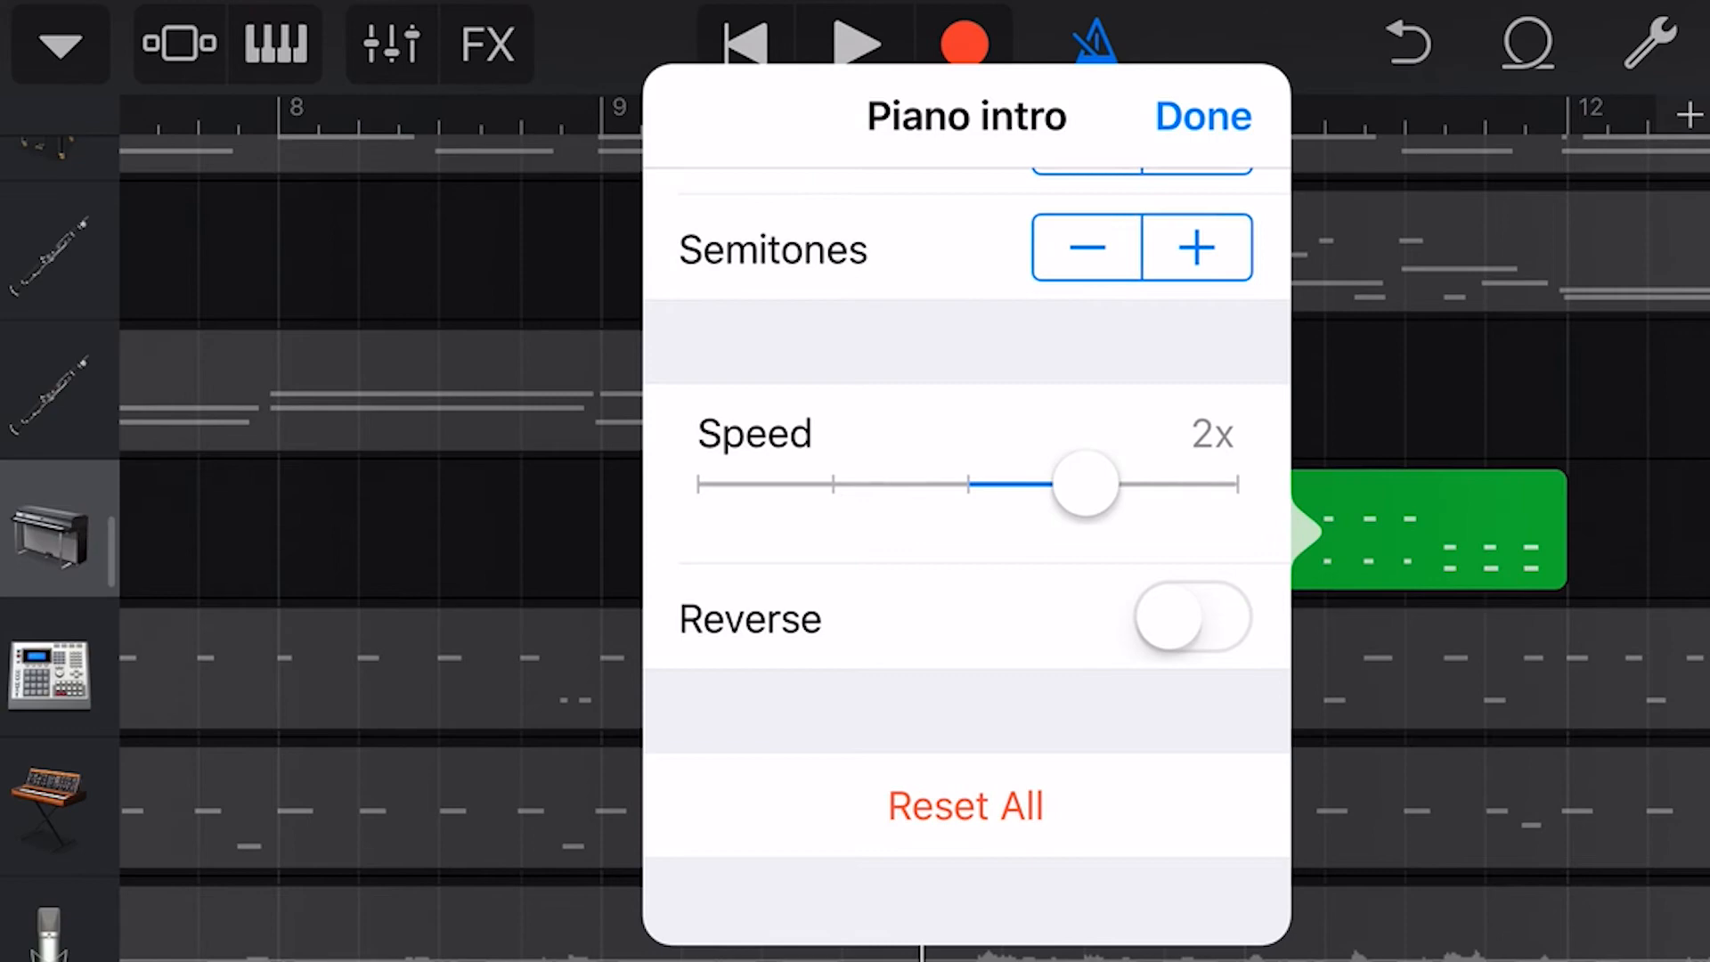
View the region shortened at 2x speed, then reopen its settings and reset speed to 1x
left_click(1201, 116)
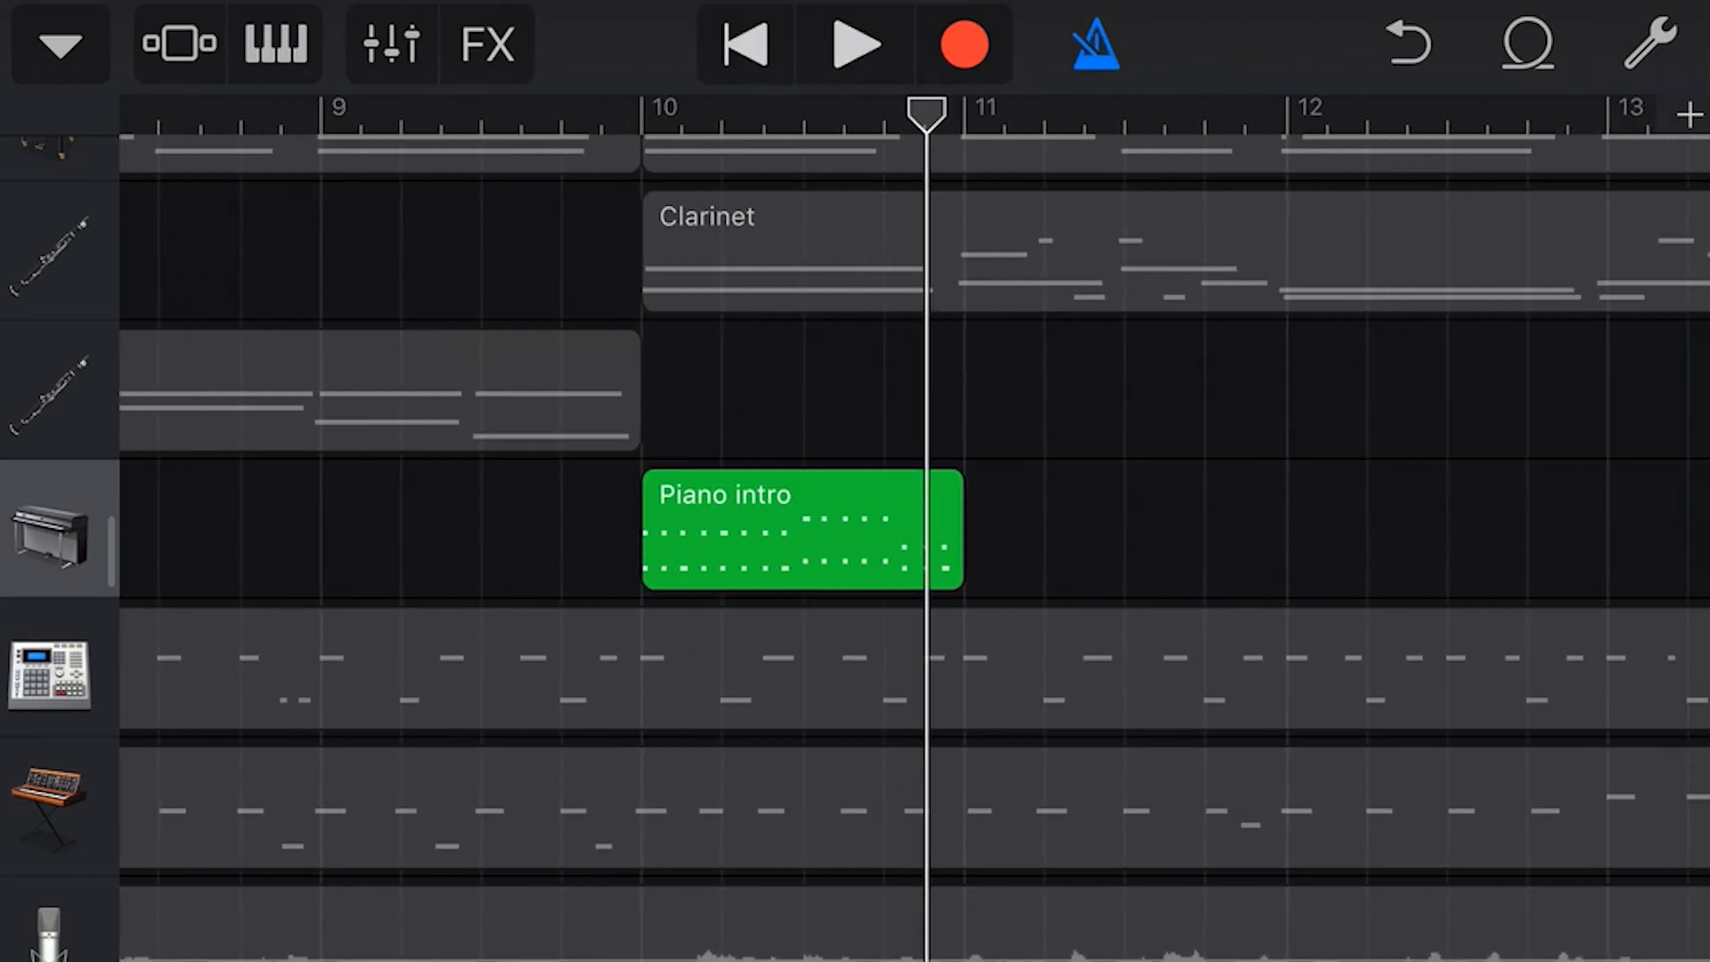
double_click(801, 530)
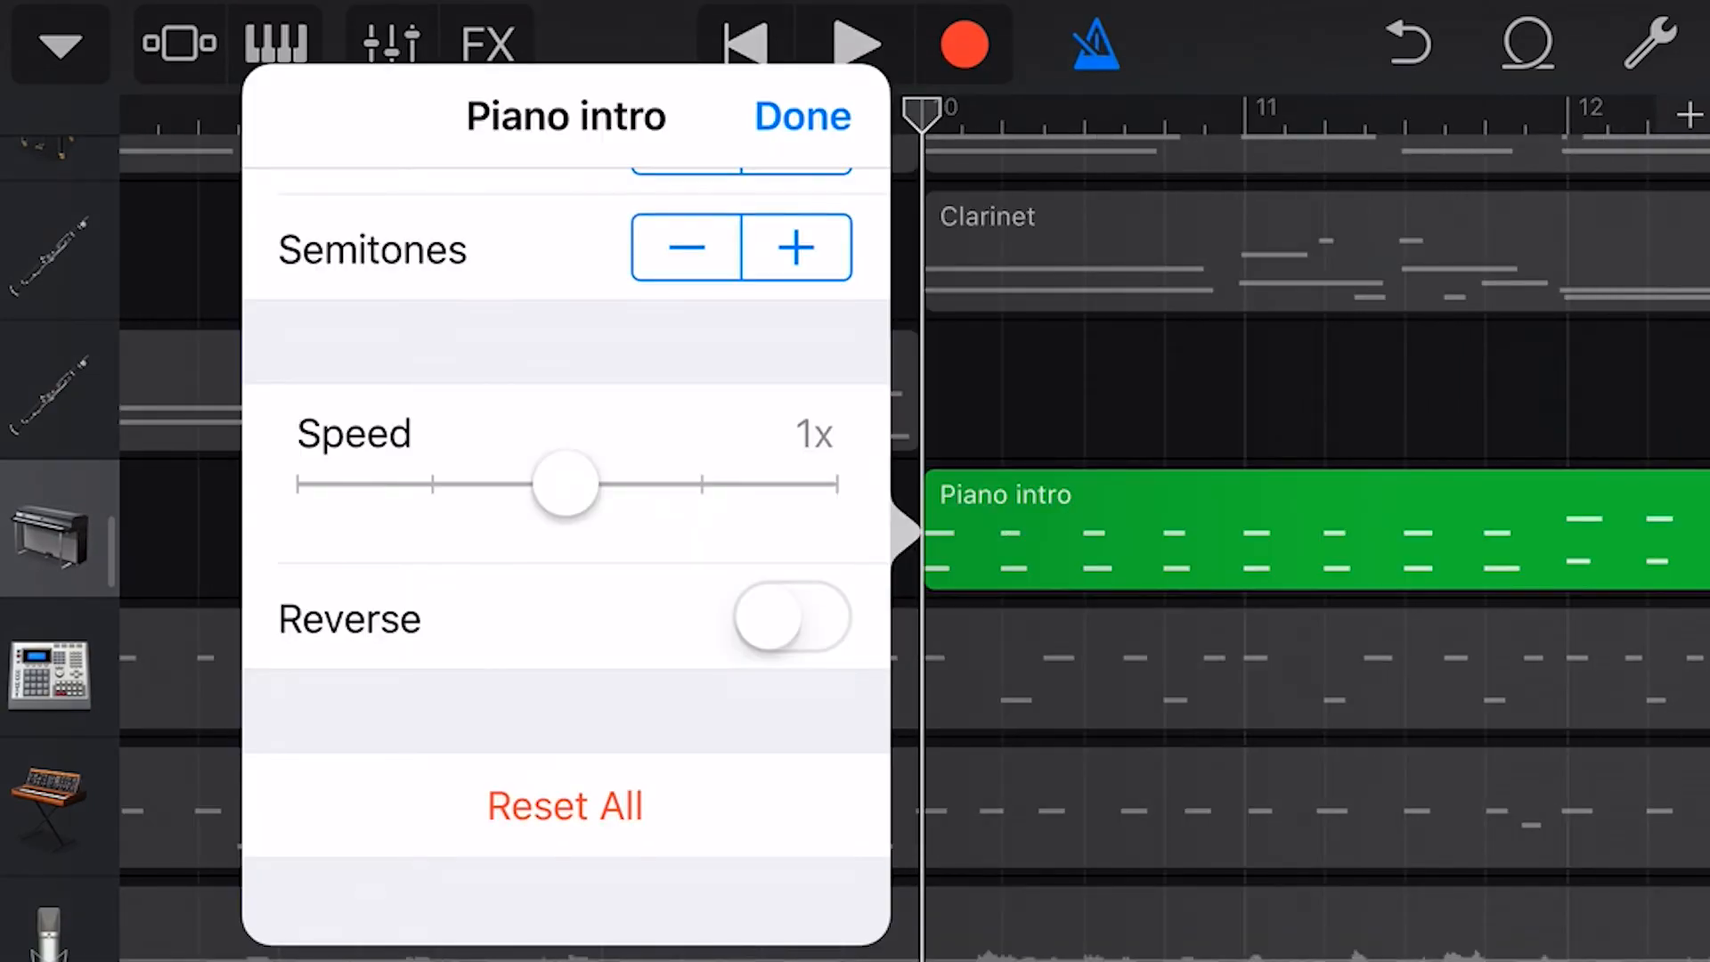